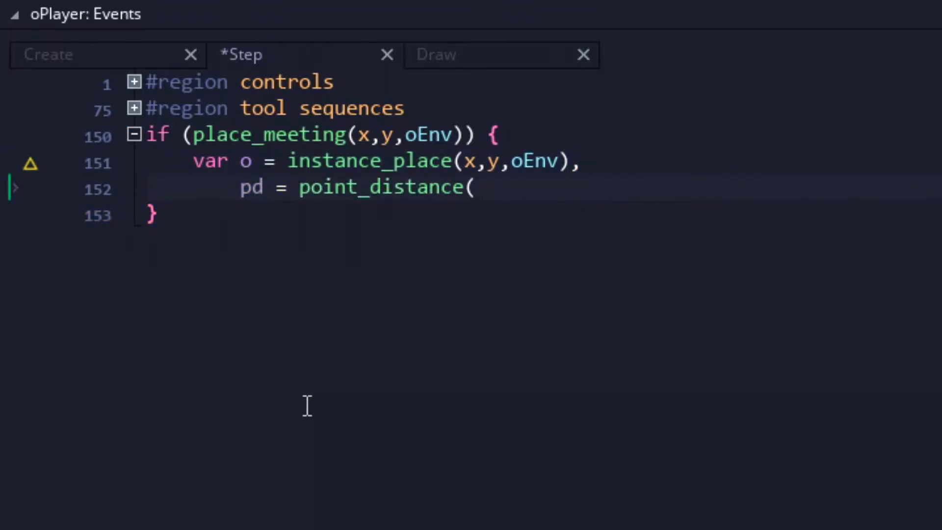
- In oPlayer's Step event, set pd = point_distance(o.x,o.y,x,y) and o.x = x+lengthdir_x(1,pd)
text(o.x,o.y,x,y))
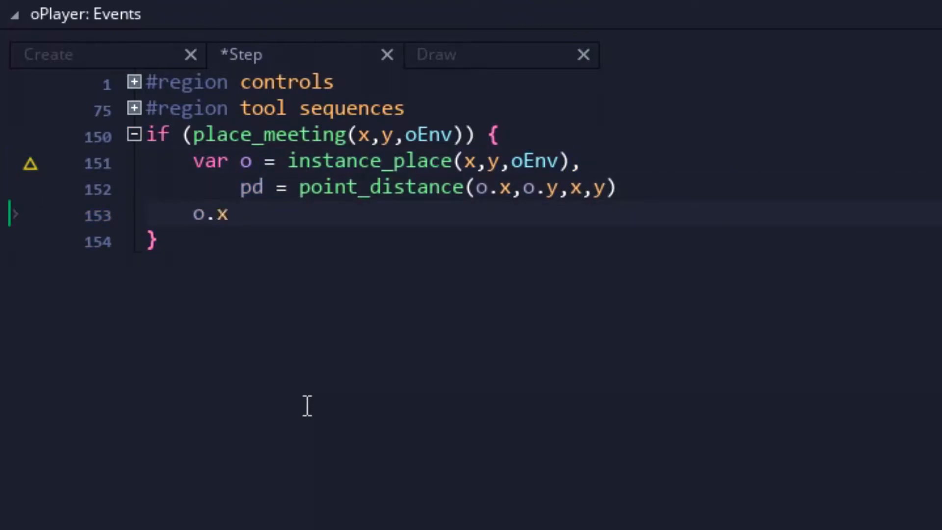
text(= x+lengthdir_x(1)
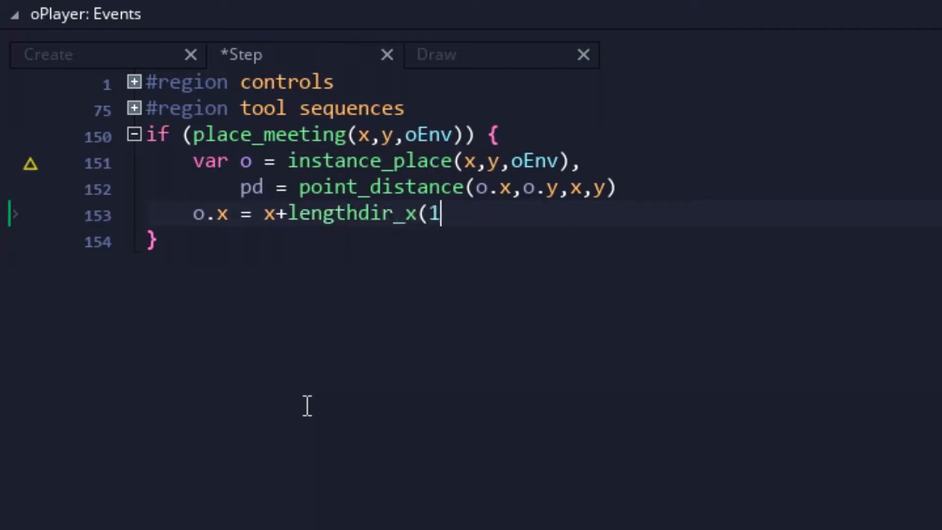
text(,pd))
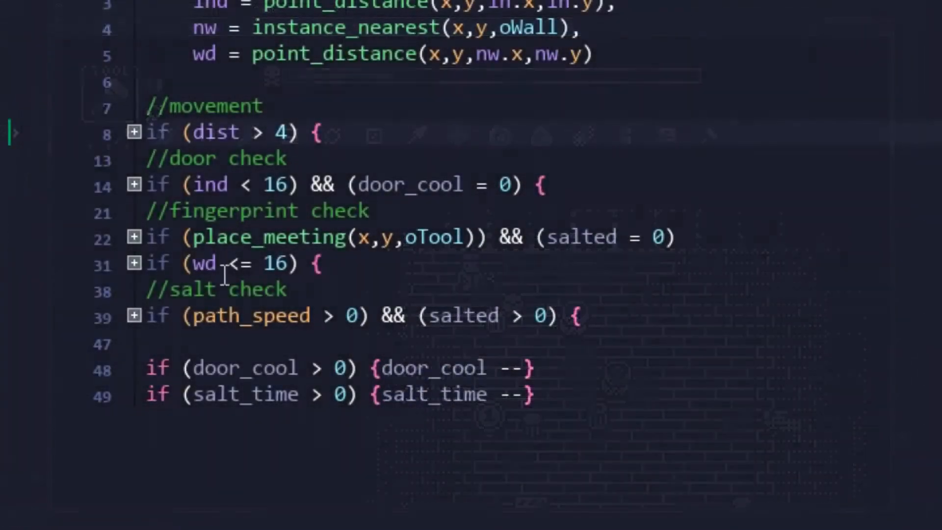
- Exclude wraiths from the salt check by adding class != GHOST.WRAITH
click(132, 237)
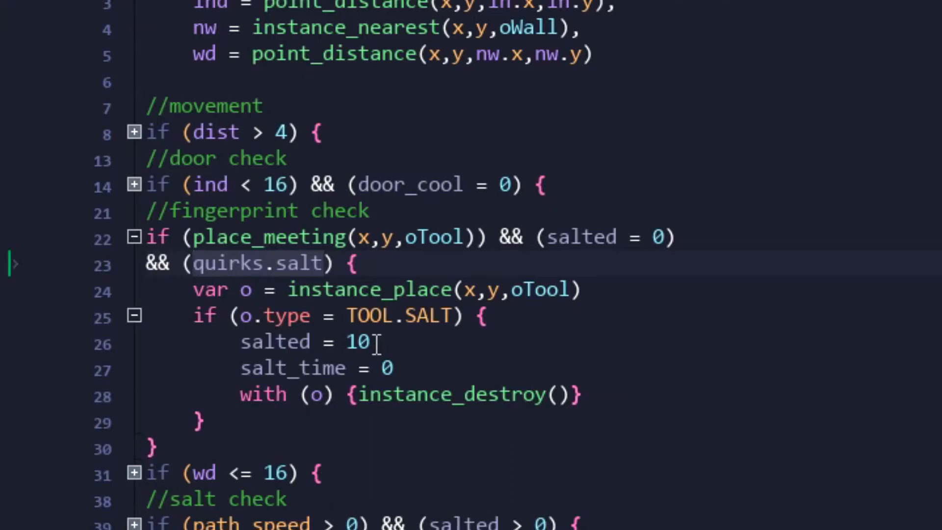
text(class != GHOST.WRAITH)
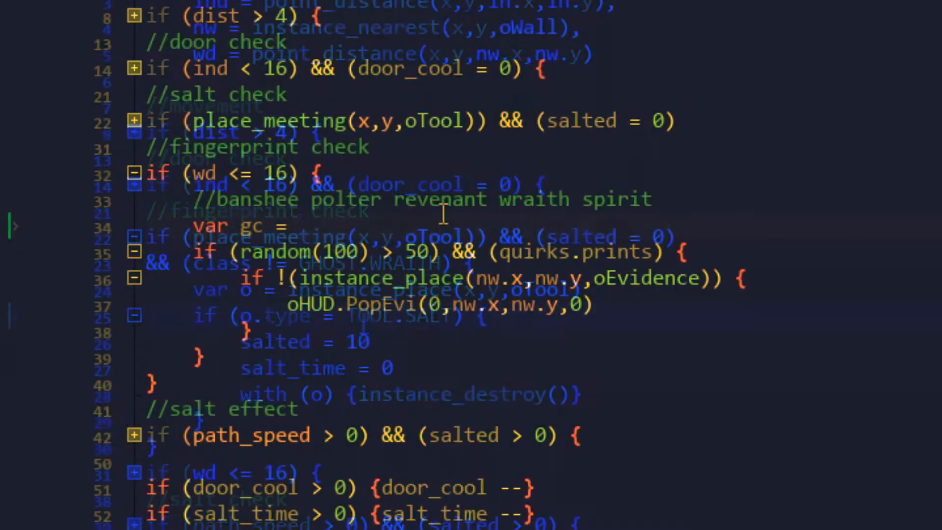
- Define gc as class banshee, spirit, poltergeist or wraith
text((class = GHOST.BANSHEE))
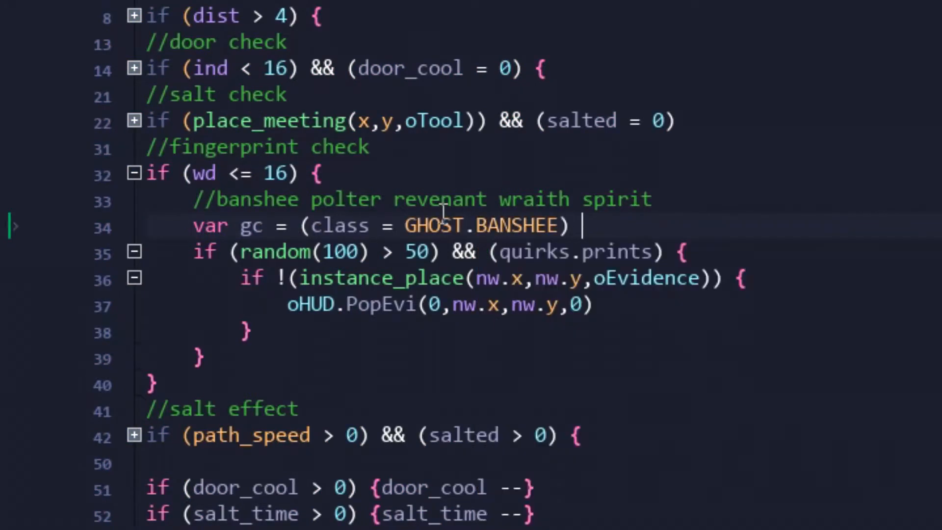
text(|| class = GHOST.SPIRIT))
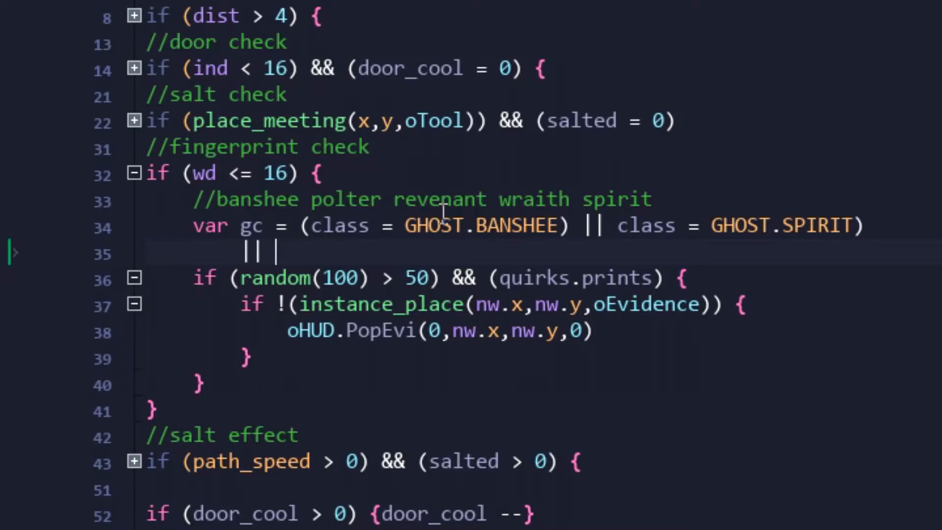
text((class = GHOST.POLTERGEIST) || (class = GHOST)
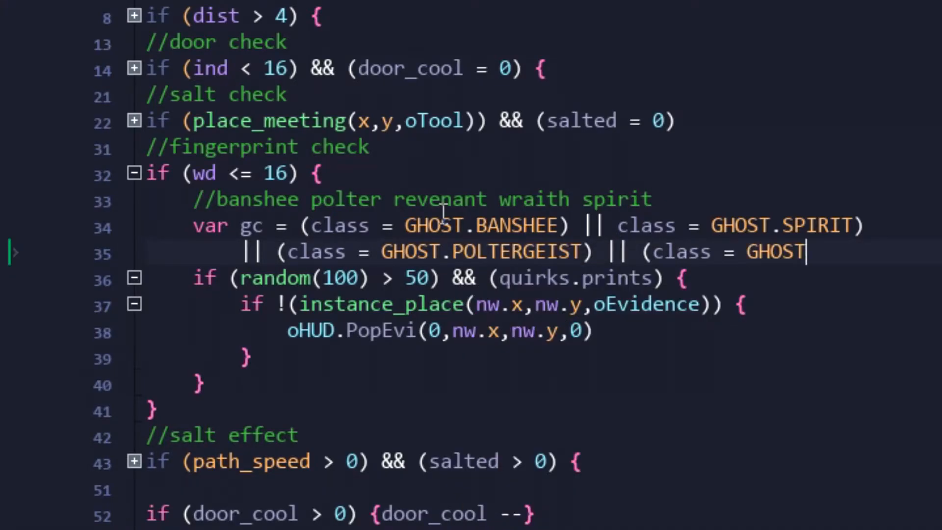
text(.WRAITH))
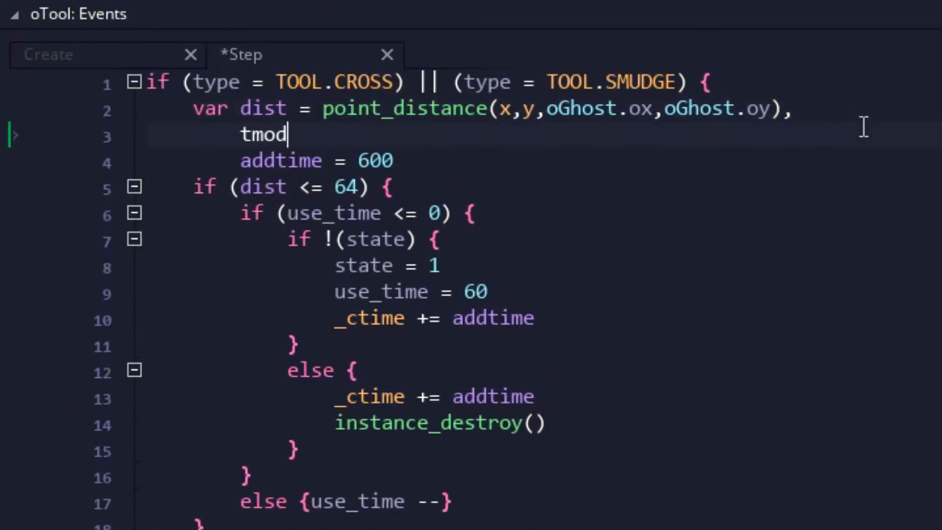
- In oTool's Step event, declare tmod = oGhost.class = GHOST.SPIRIT ? 2
text(= oGhost.class =)
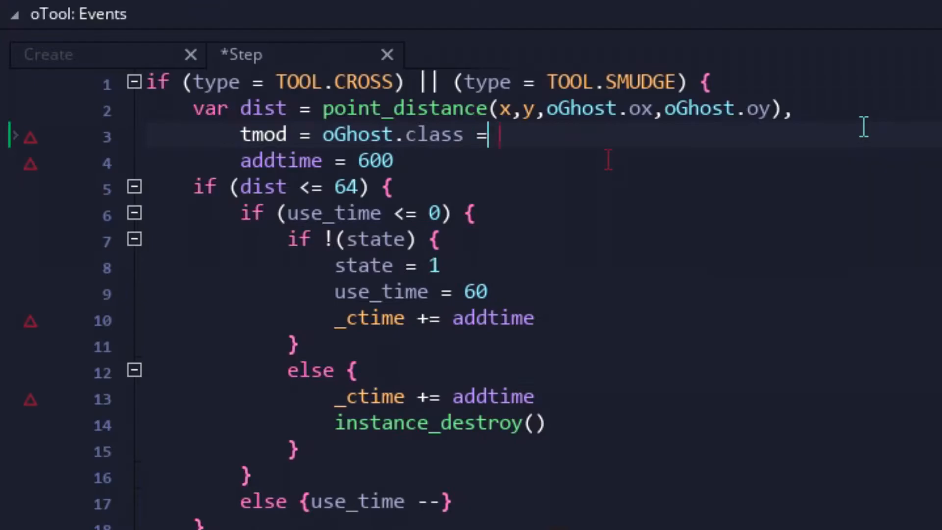
text(GHOST.SPIRIT ? 2)
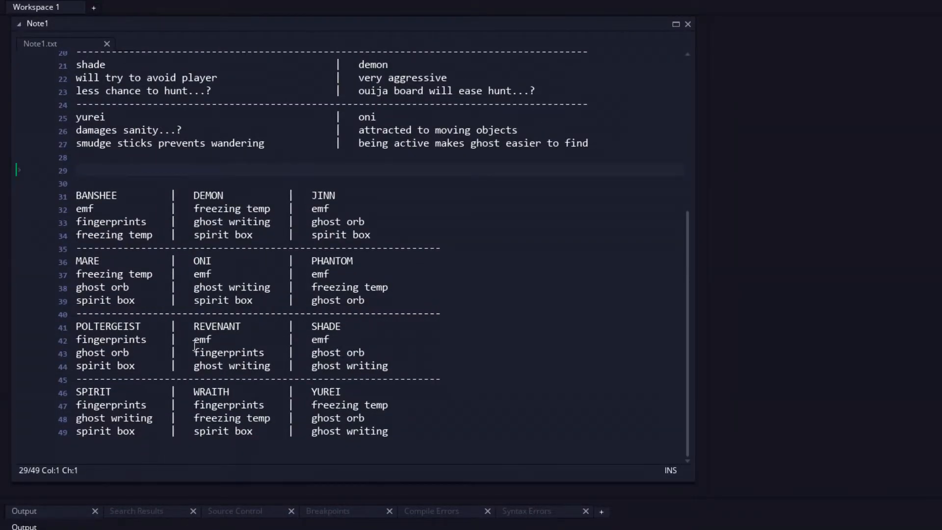
- Note 'banshee' in Note1.txt and return to the player object's event code
text(banshee phantom)
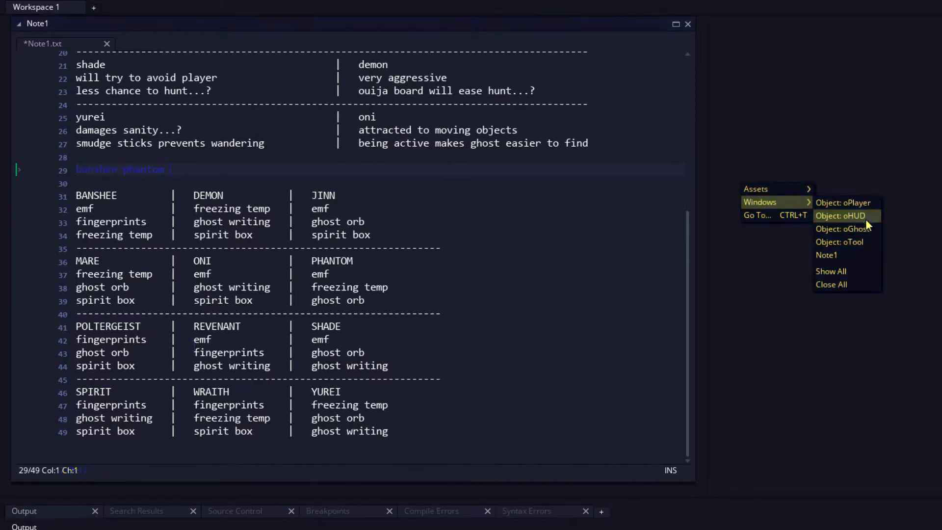
click(845, 203)
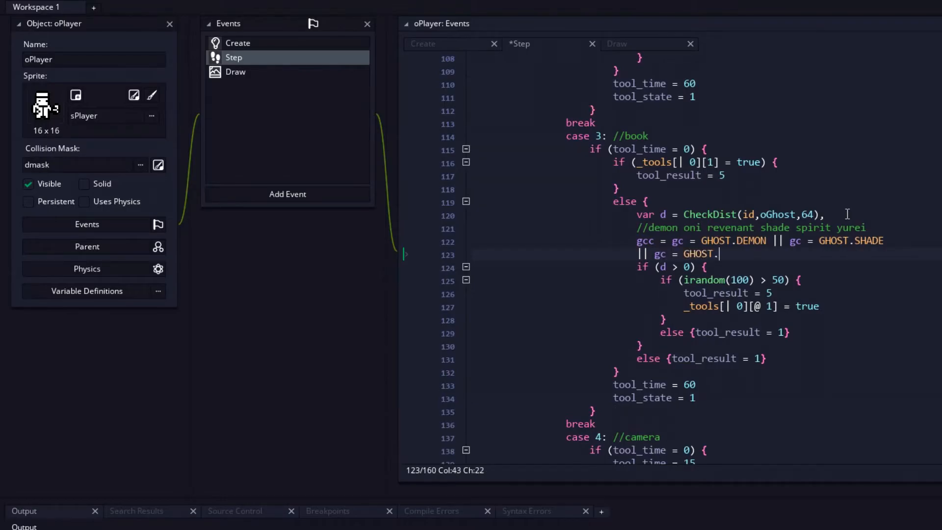
- Add revenant, spirit and yurei to the book case's gc ghost-class condition
text(REVENANT || gc = GHOST.SPIRIT)
text(|| gc = GHOST.ONI || gc = GHOST.)
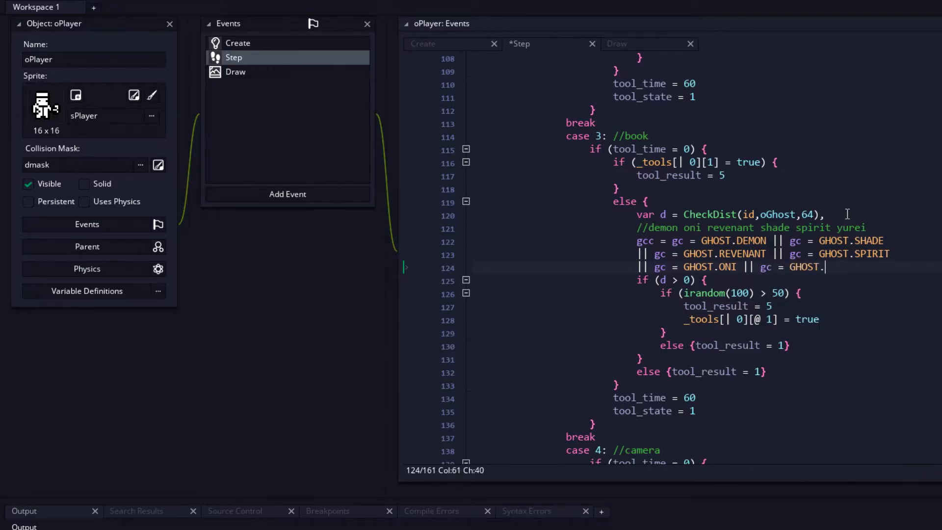
text(YUREI)
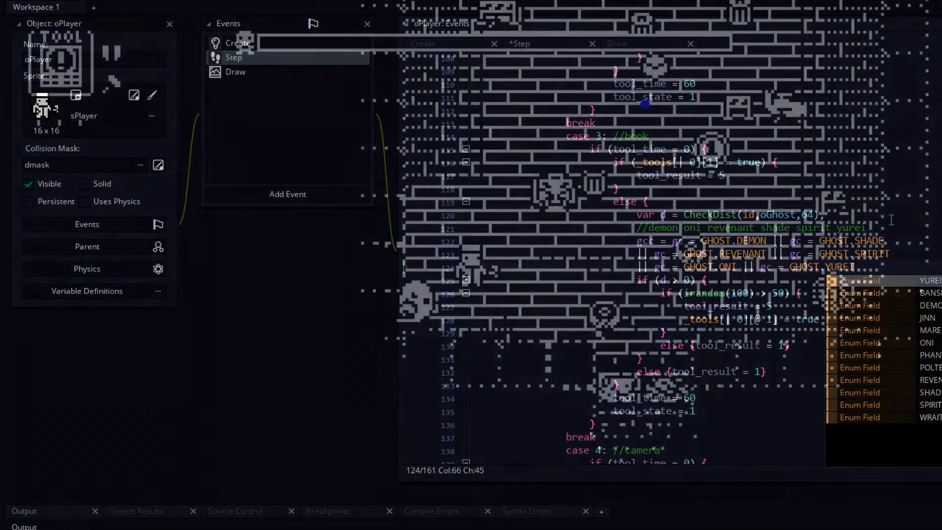